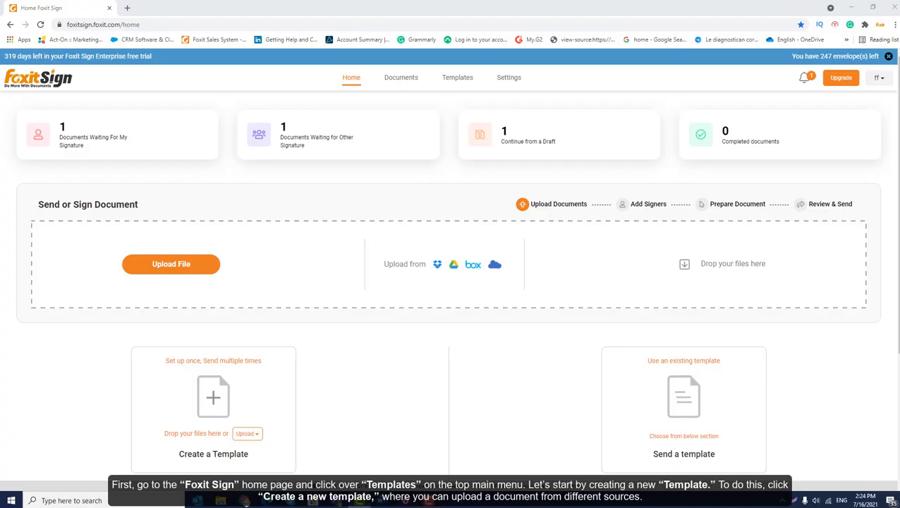
Show the My Templates list, which holds the single template Form_3_List Box.
click(457, 78)
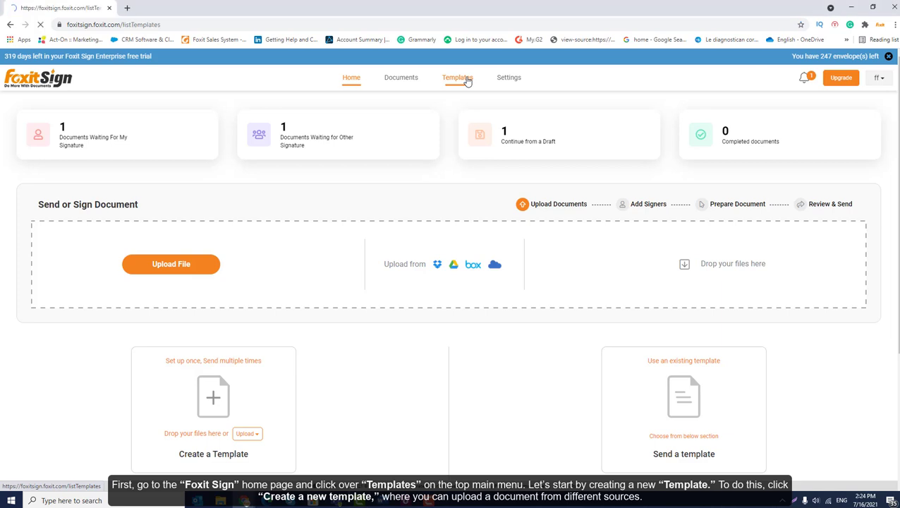
click(457, 77)
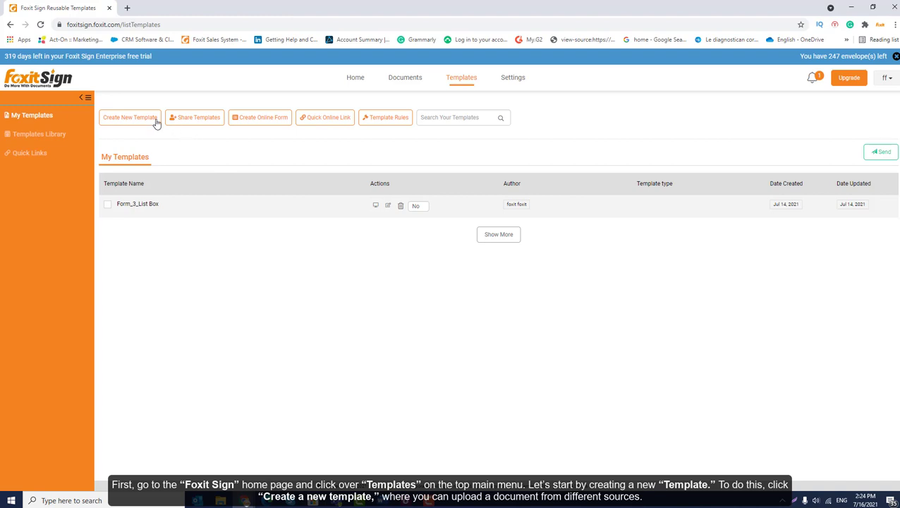
Start a new template by uploading the Mortgage Loan Form document from the computer.
click(130, 117)
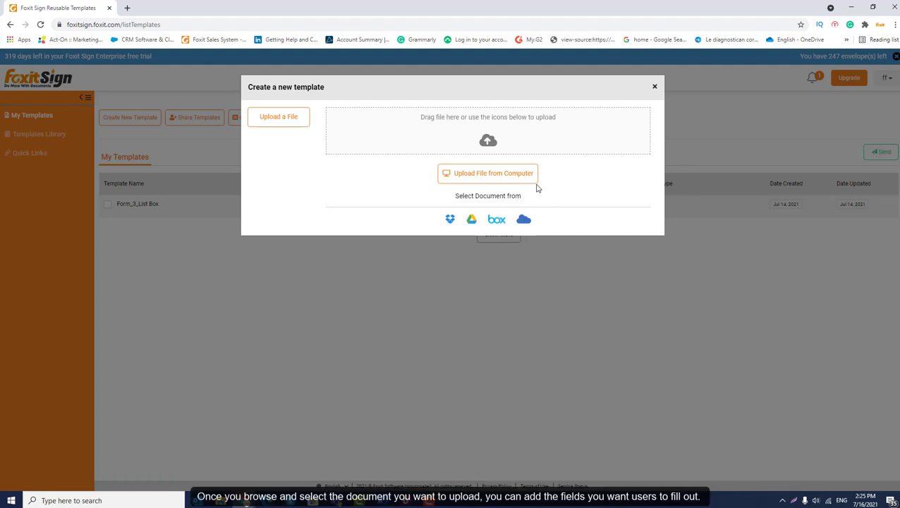
click(488, 172)
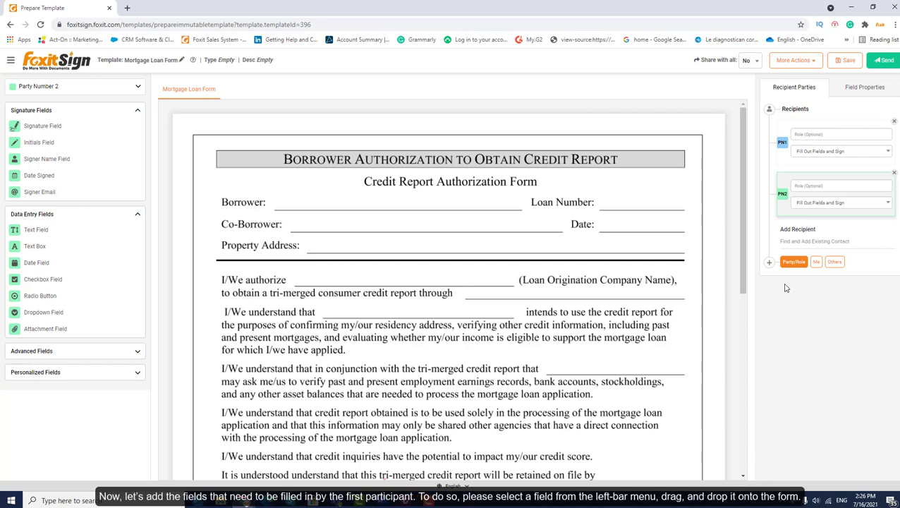
mouse_move(761, 335)
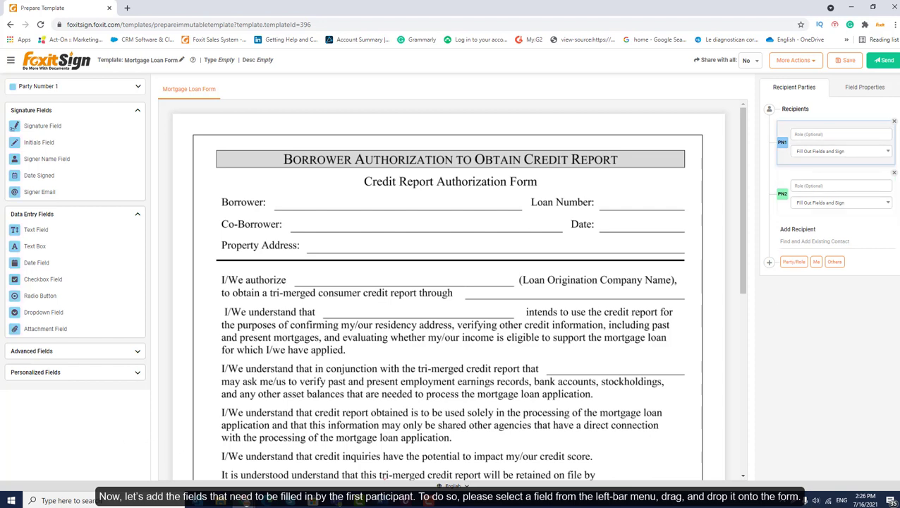
mouse_move(36, 229)
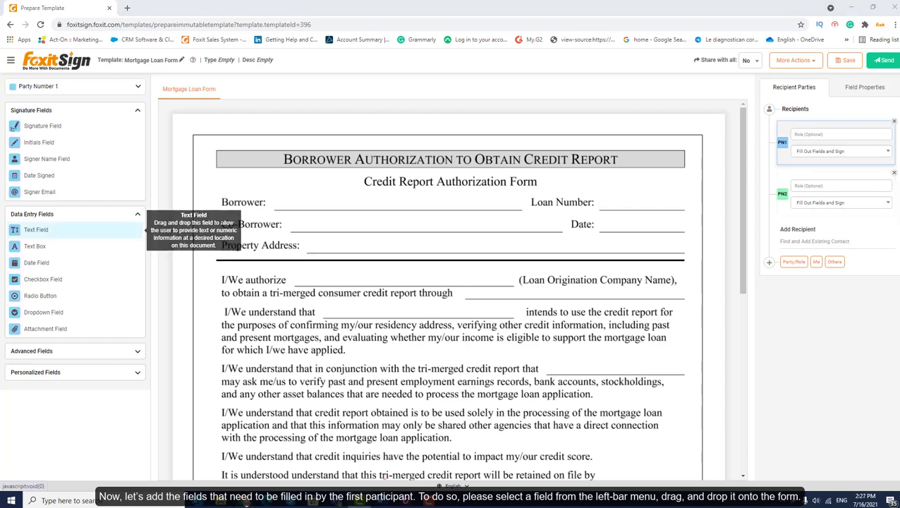
Place Party 1 fields beside Borrower, Co-Borrower, Property Address and a Date field on Date.
drag(35, 230, 349, 202)
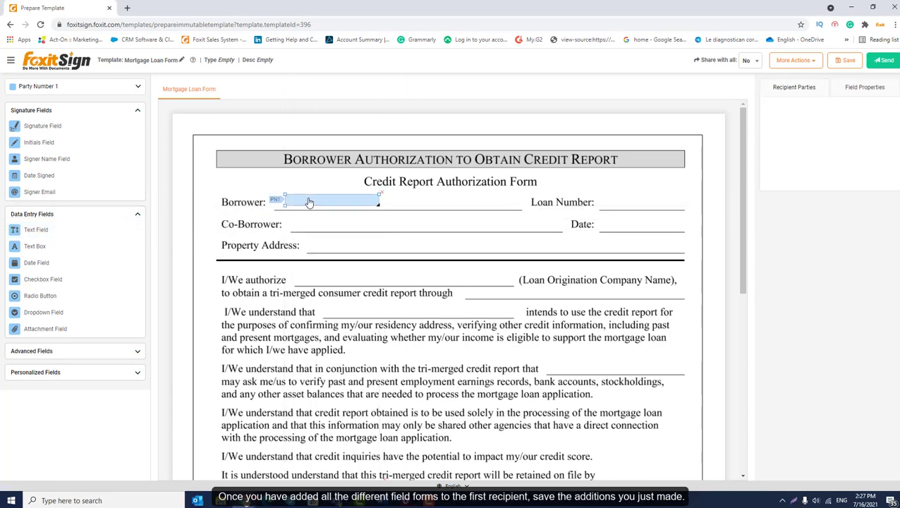
click(649, 223)
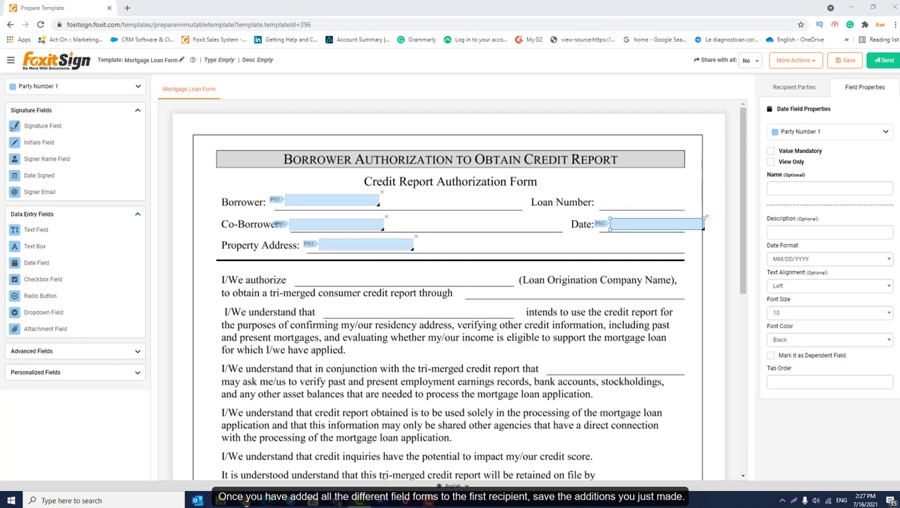
click(846, 60)
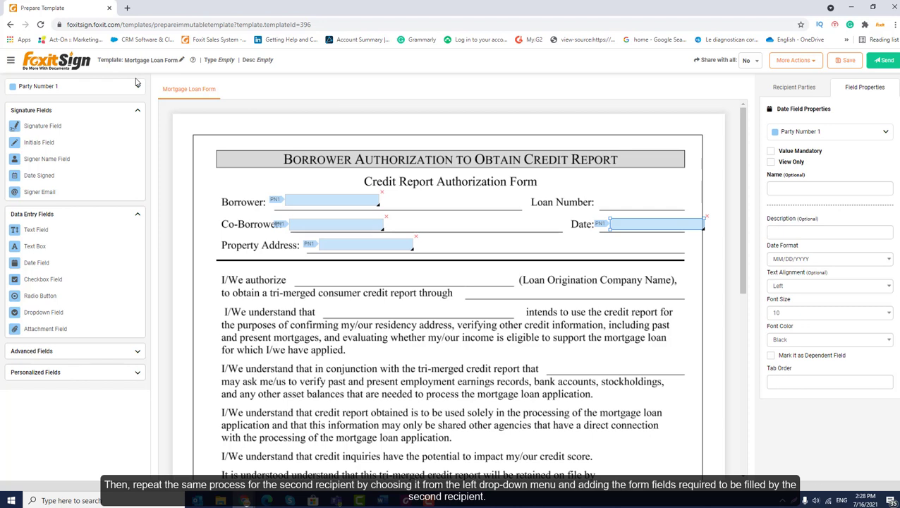
Add Party Number 2 fields and save Mortgage Loan Form to My Templates.
click(71, 85)
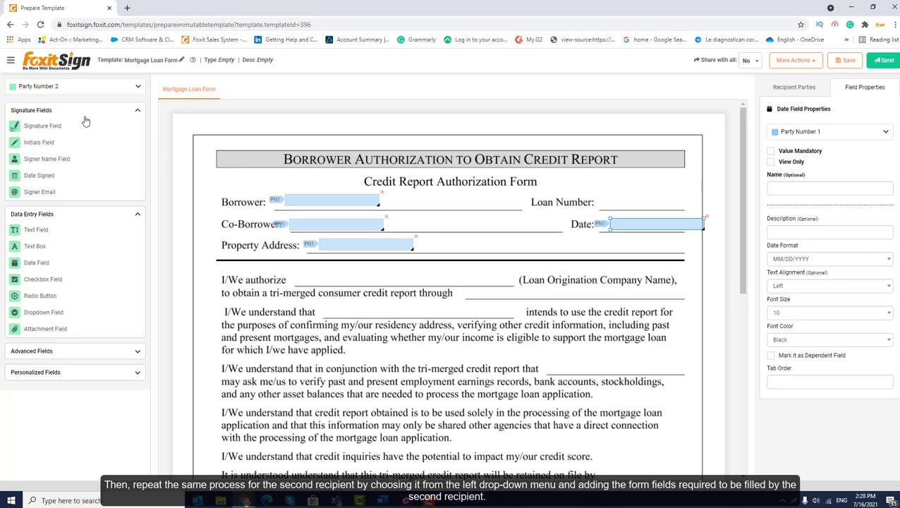
scroll(down, 3)
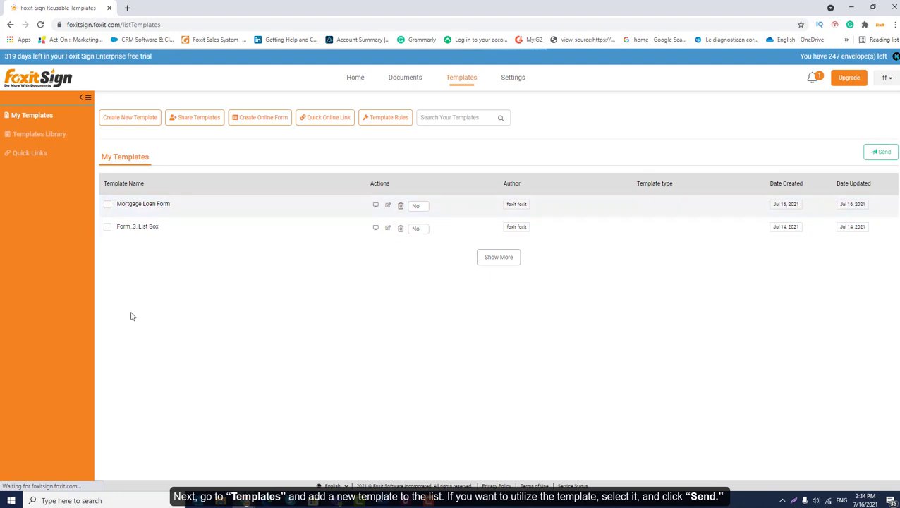
Send the Mortgage Loan Form template and advance to the Review/Send step.
click(108, 205)
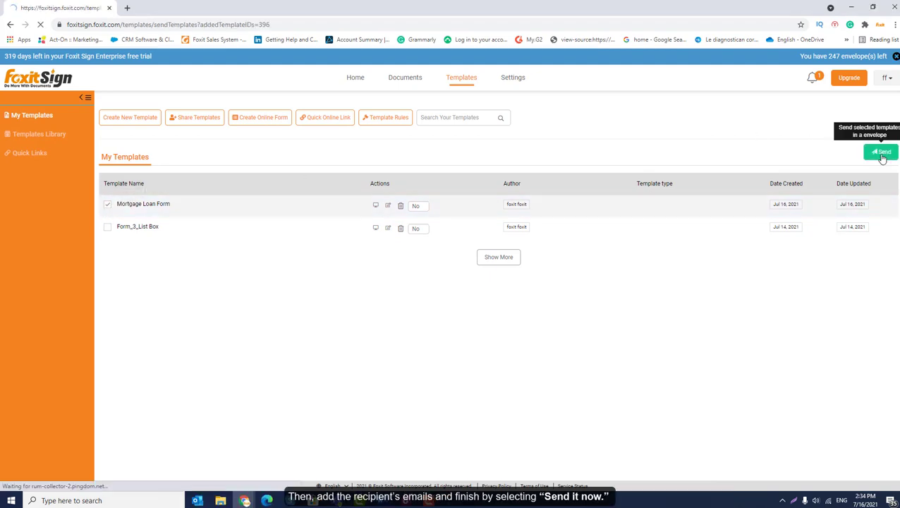
click(880, 152)
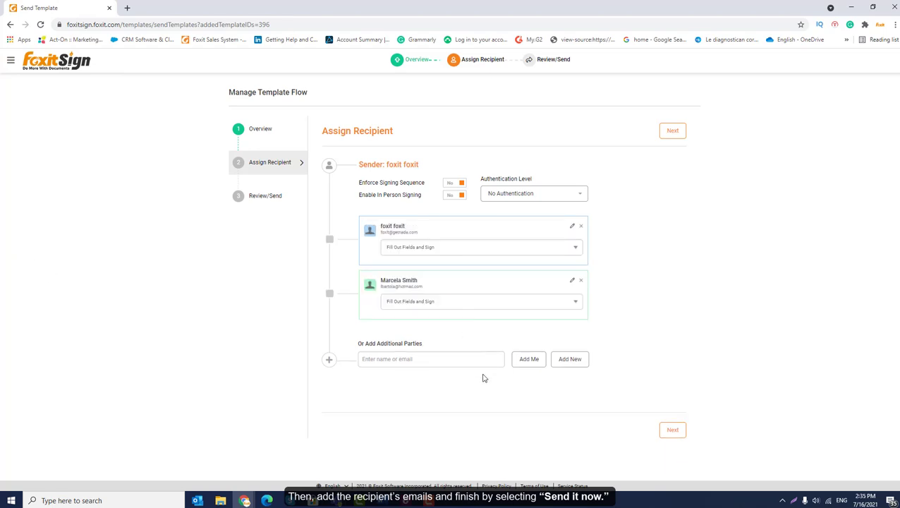
click(672, 430)
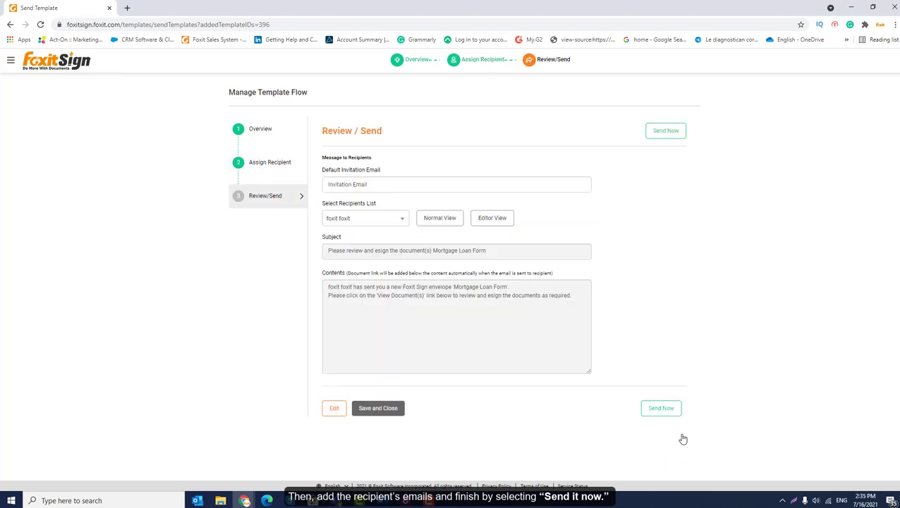